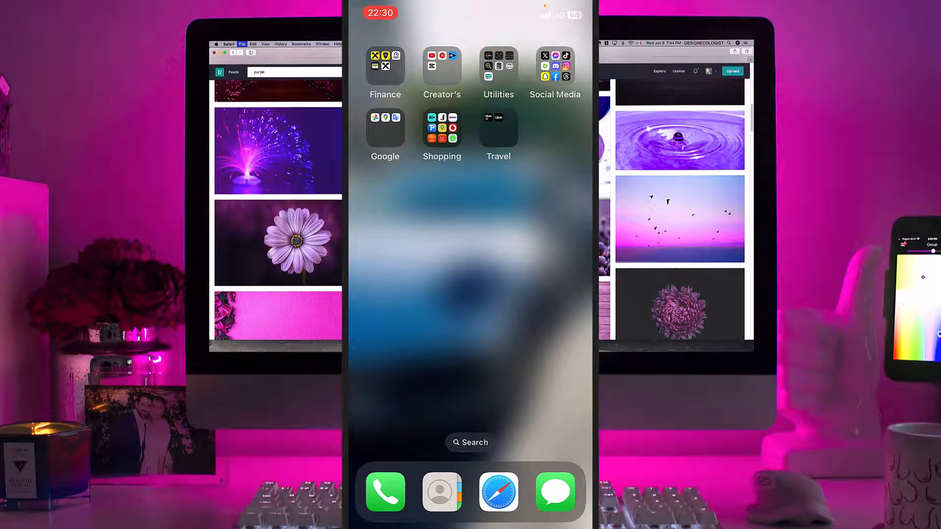
# - Launch the X app from the Social Media folder on the Home Screen
pyautogui.click(555, 66)
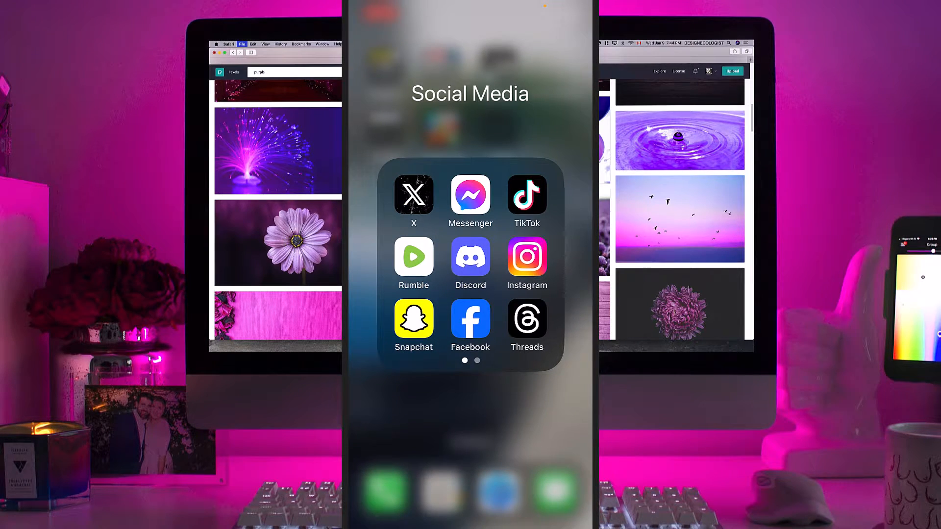
pyautogui.click(413, 194)
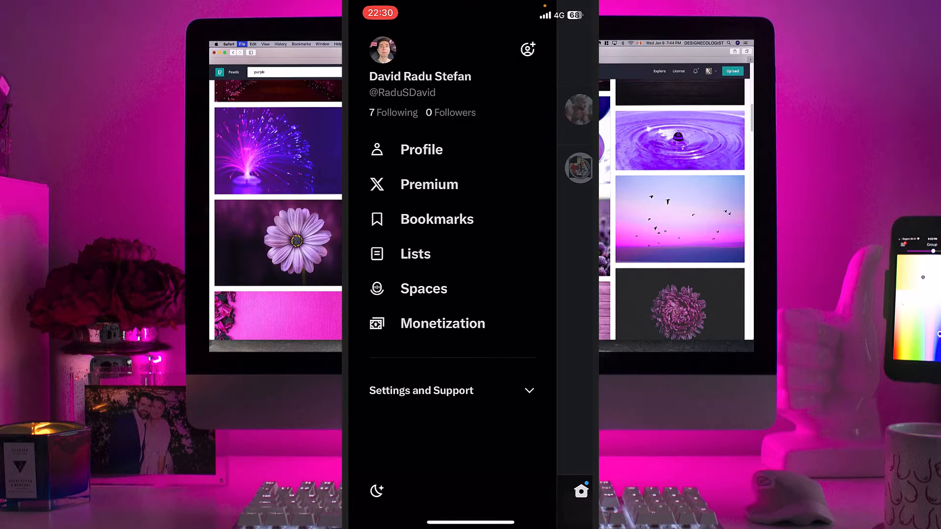
# - Reach Direct messages via Settings and privacy > Privacy and safety
pyautogui.click(421, 390)
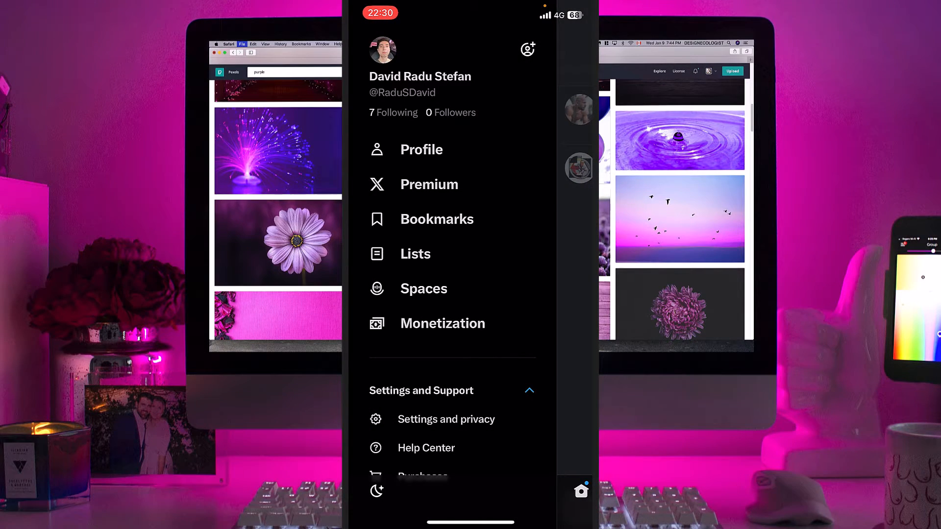
pyautogui.click(446, 418)
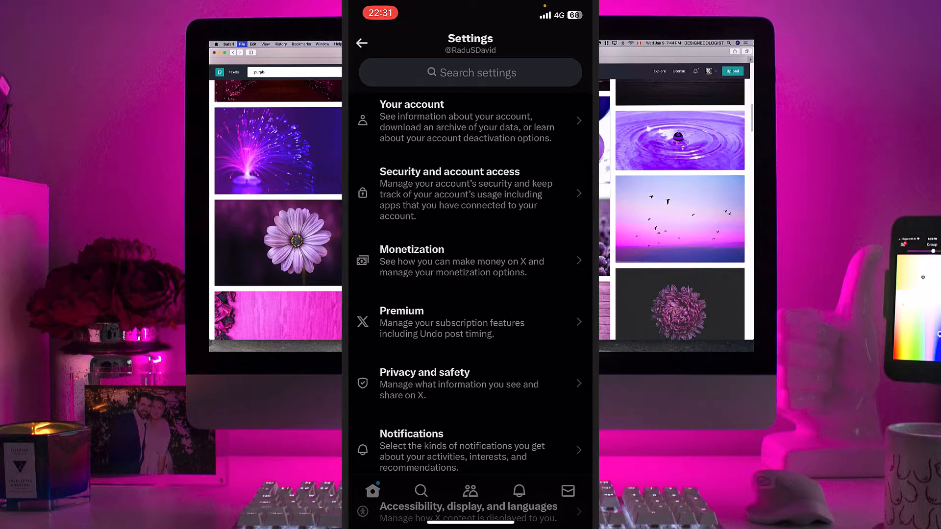
pyautogui.scroll(-3)
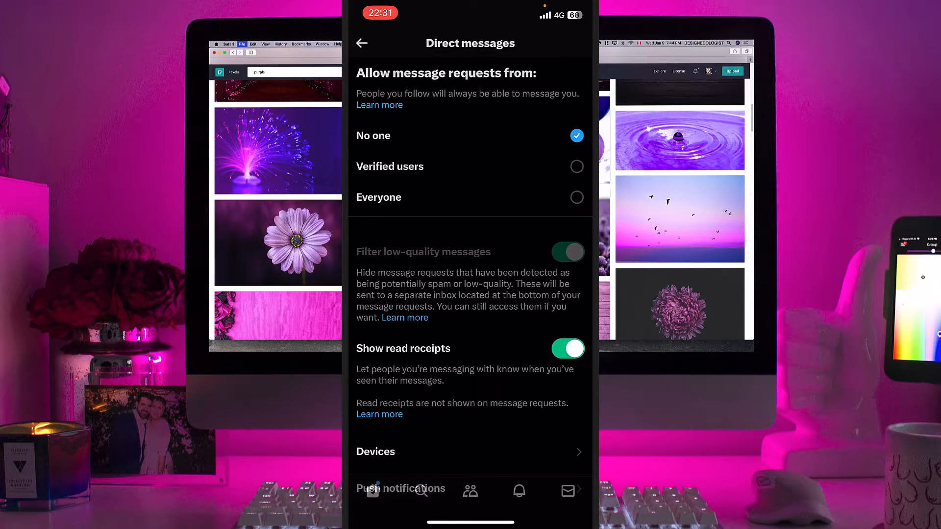
# - Allow message requests from Everyone and turn off Show read receipts
pyautogui.click(575, 166)
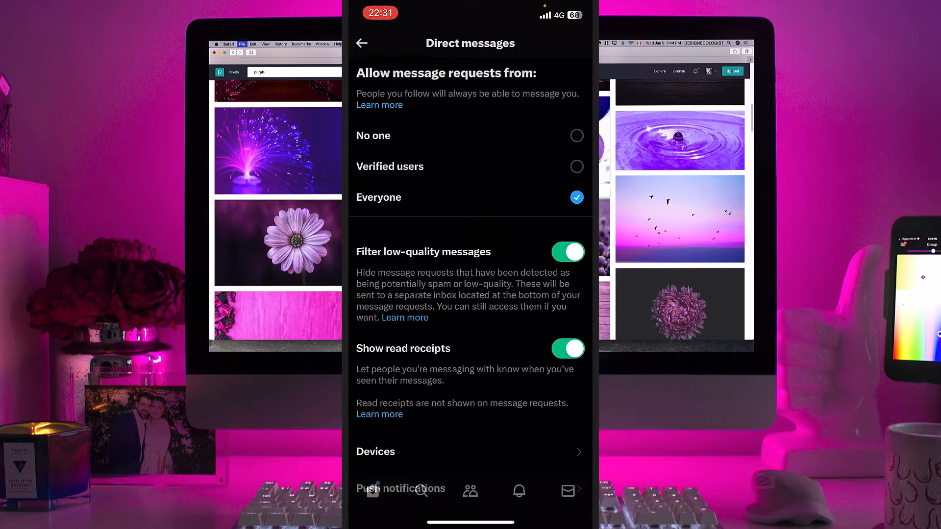
pyautogui.click(568, 349)
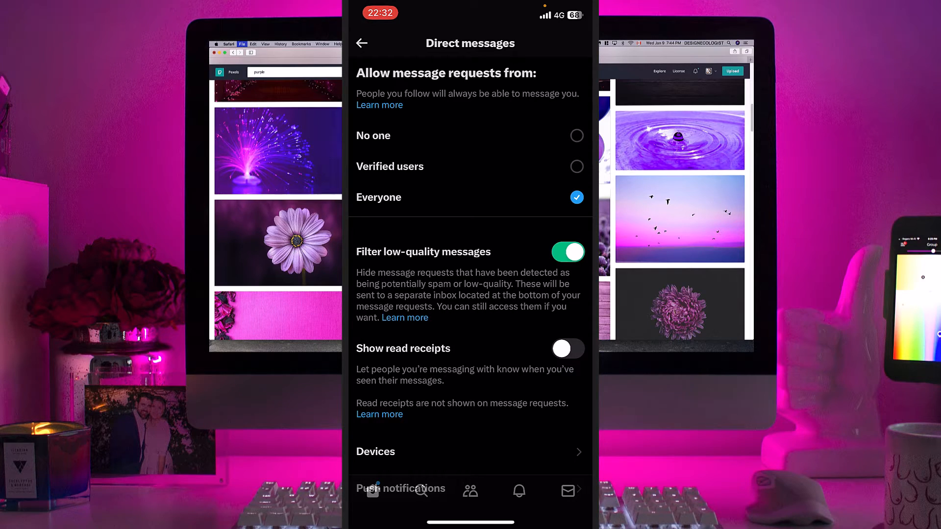
# - Disable low-quality filtering, set message requests to No one, and return to Privacy and safety
pyautogui.click(567, 252)
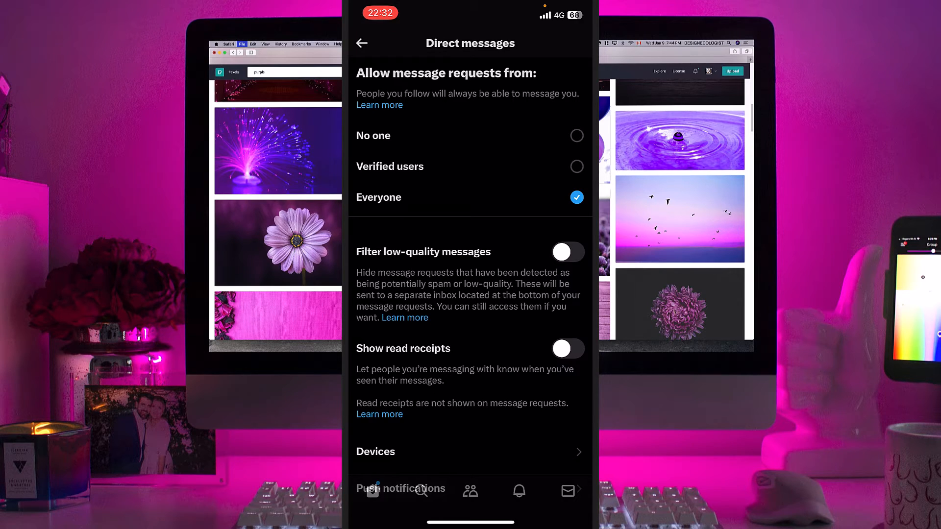
pyautogui.click(567, 251)
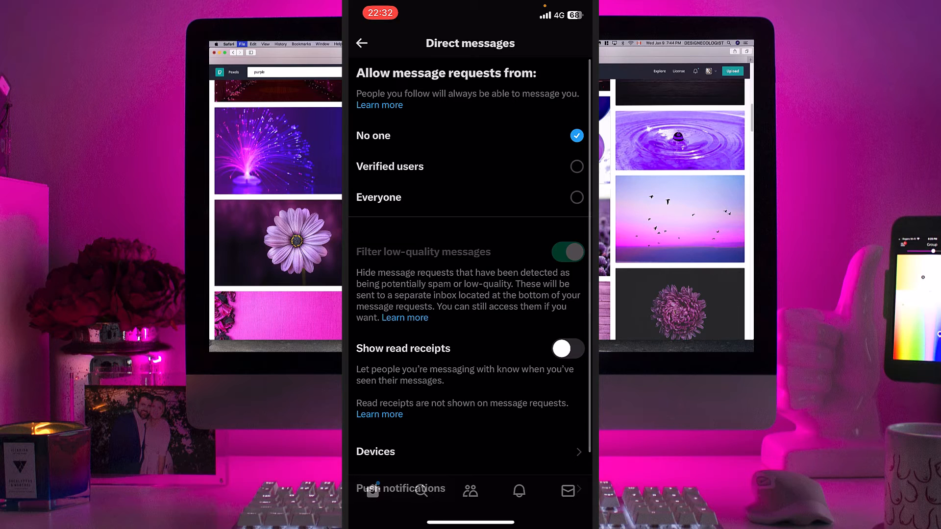
pyautogui.click(361, 43)
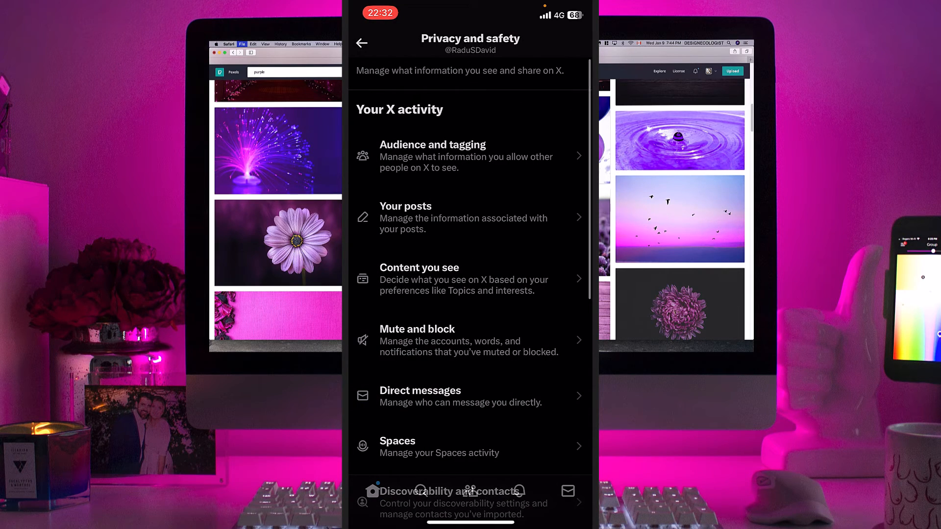